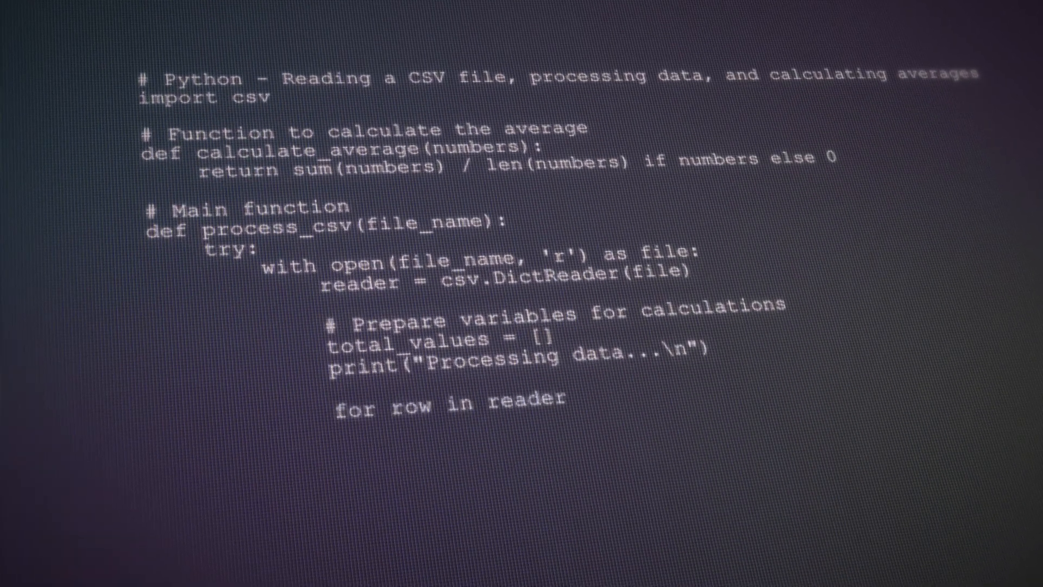
pyautogui.scroll(-3)
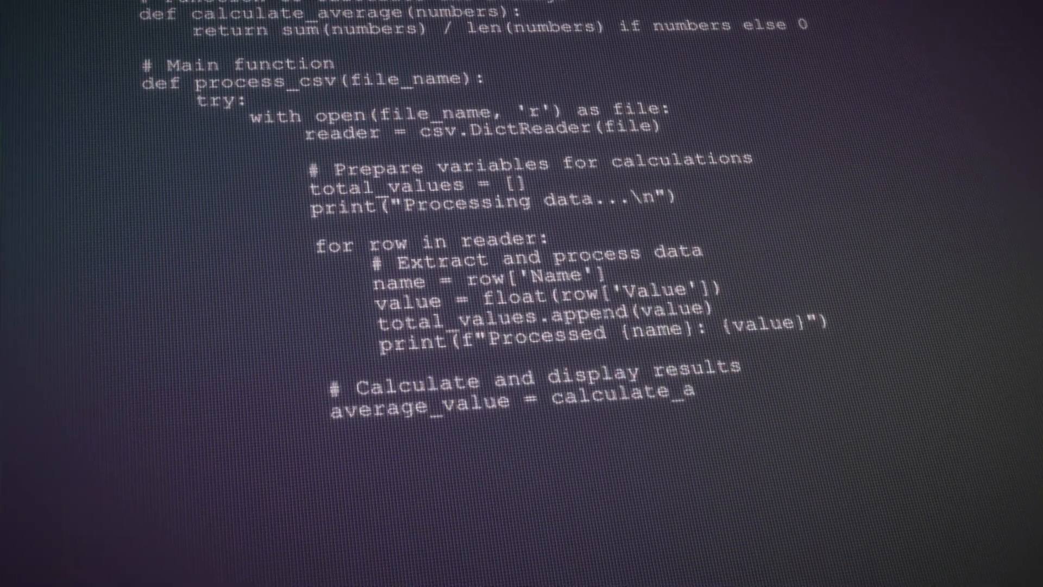